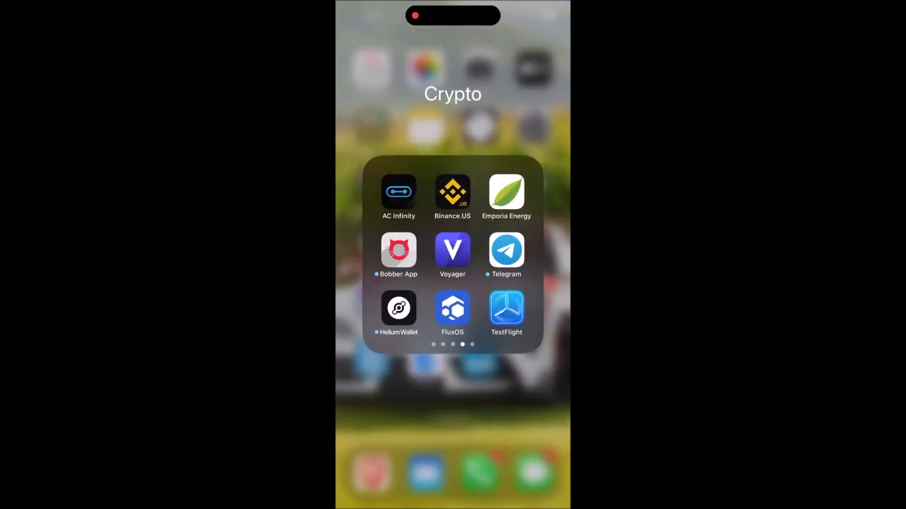
Launch the Emporia Energy app from the Crypto folder to see Mining Room live power.
click(507, 193)
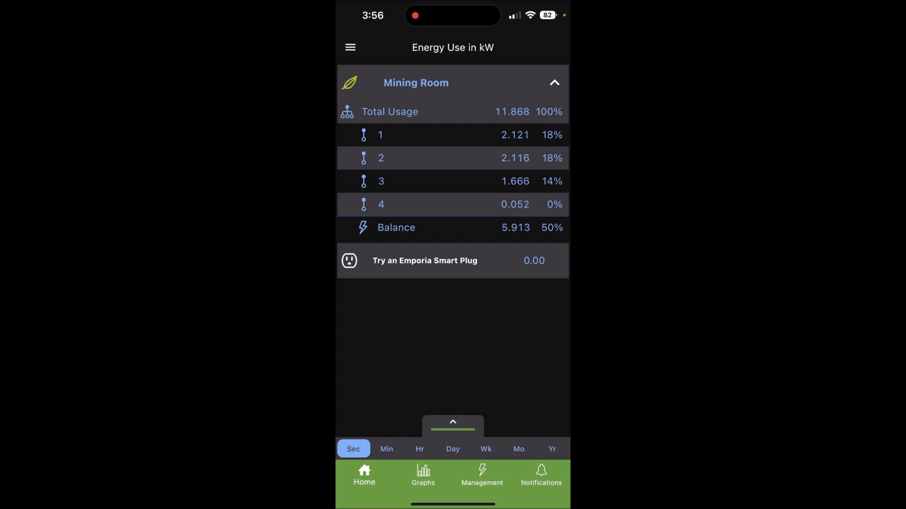
Cycle Mining Room usage totals through Day, Mo and Yr, then show the live power graph.
click(453, 449)
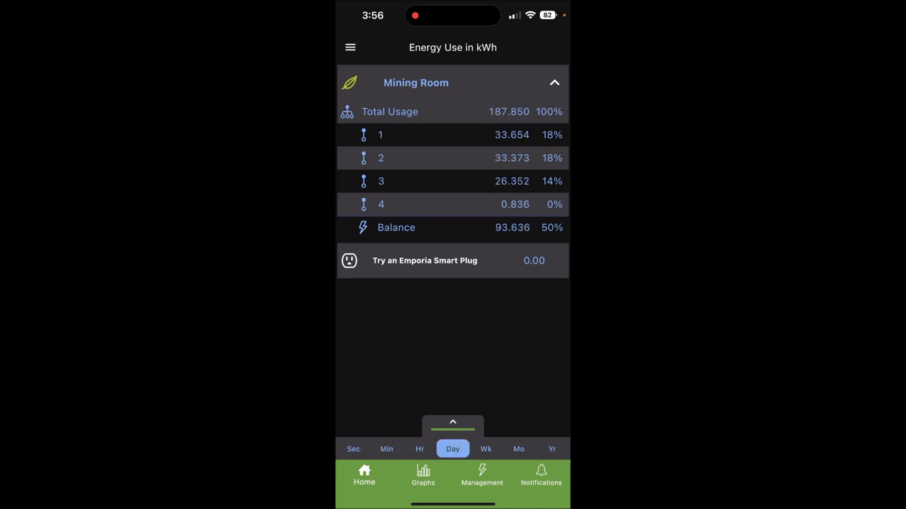
click(517, 448)
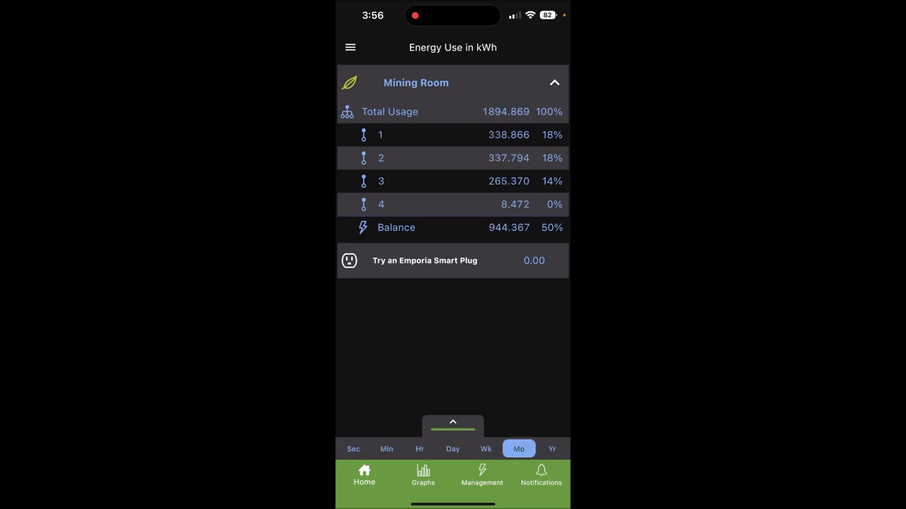
click(552, 449)
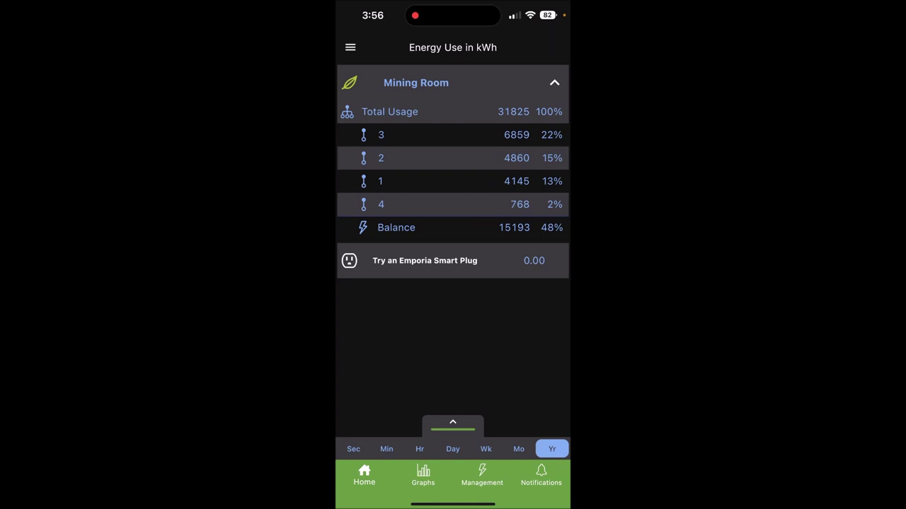
click(421, 476)
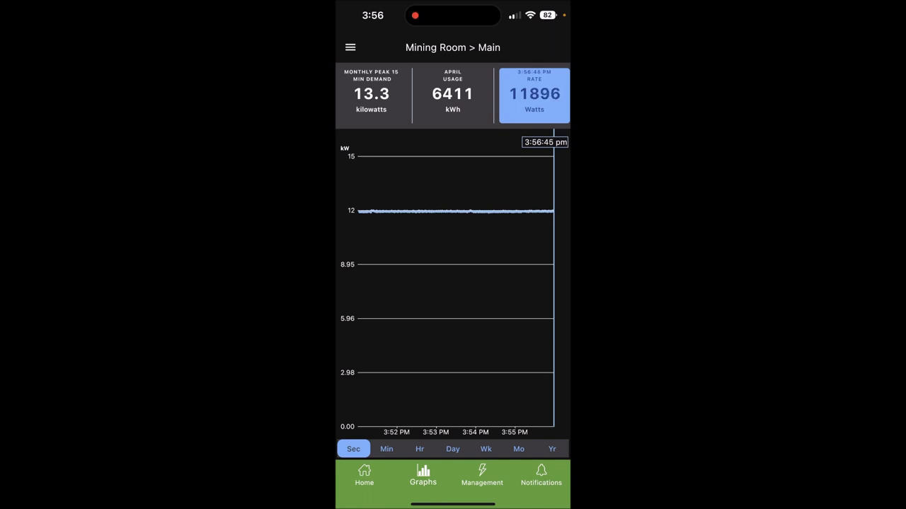
Step the Mining Room graph through Min, Hr, Day, Wk and Mo scales, then bring up the menu.
click(386, 448)
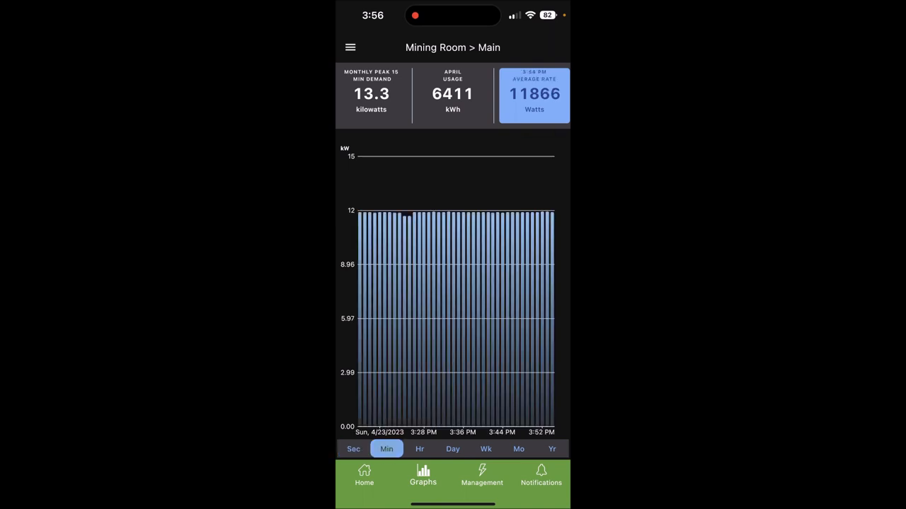
click(419, 448)
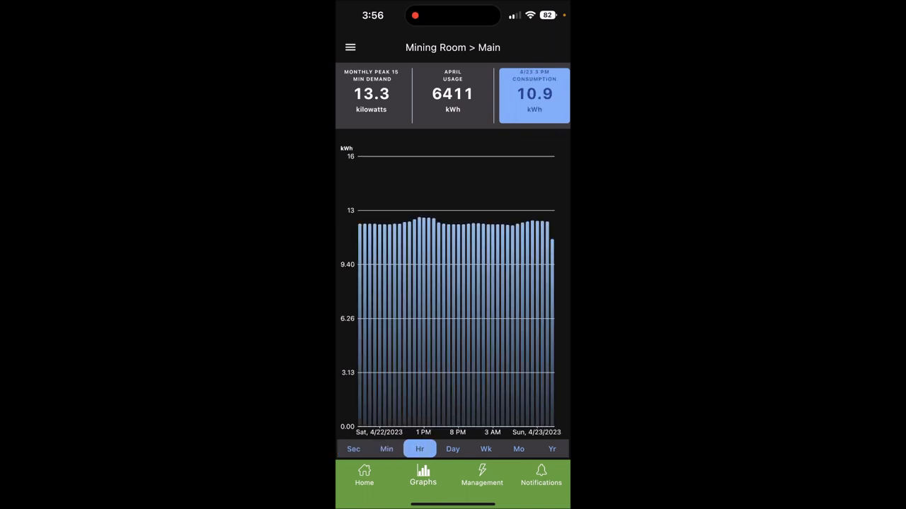
click(453, 448)
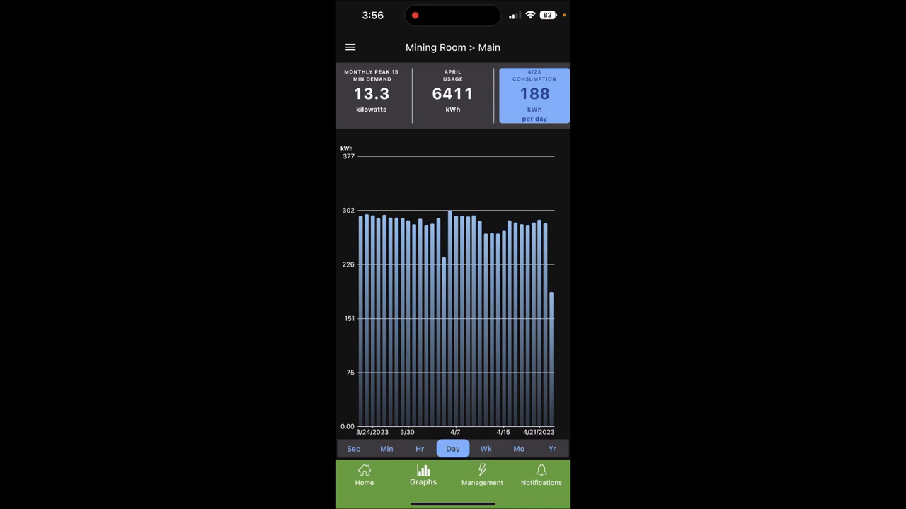
click(485, 448)
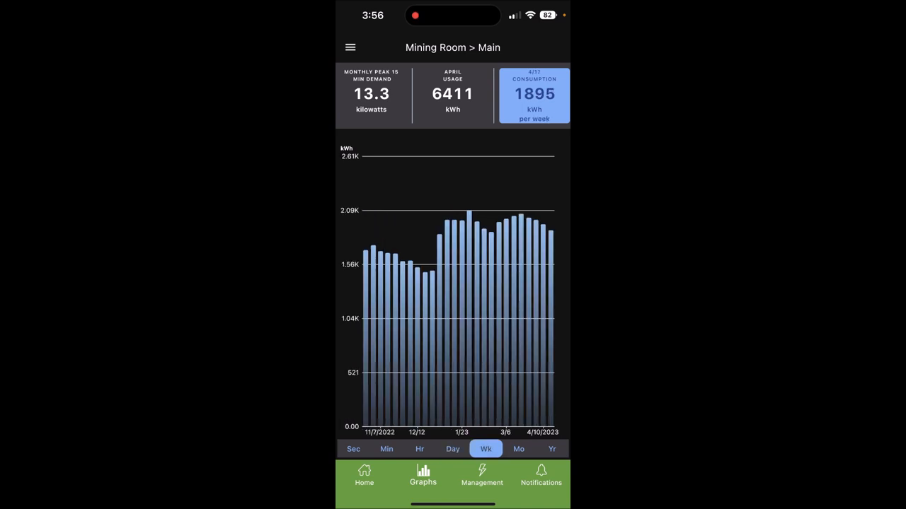
click(517, 448)
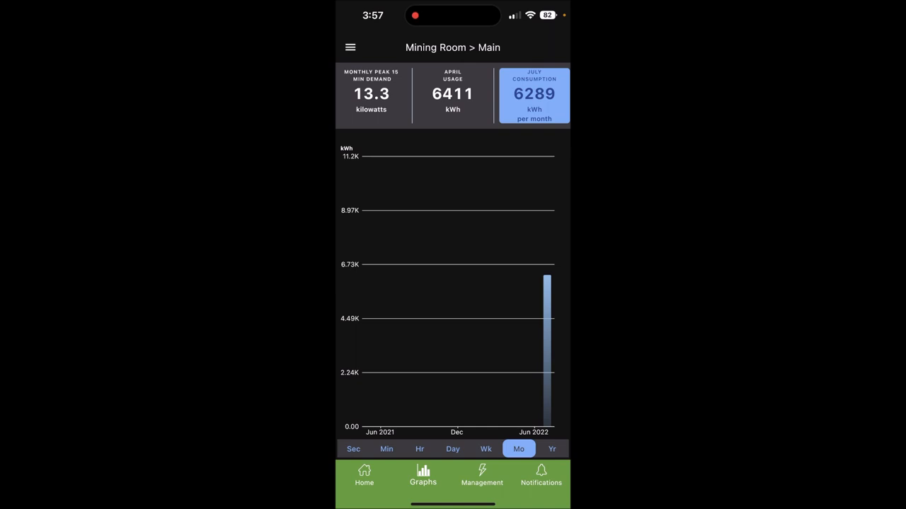
click(350, 48)
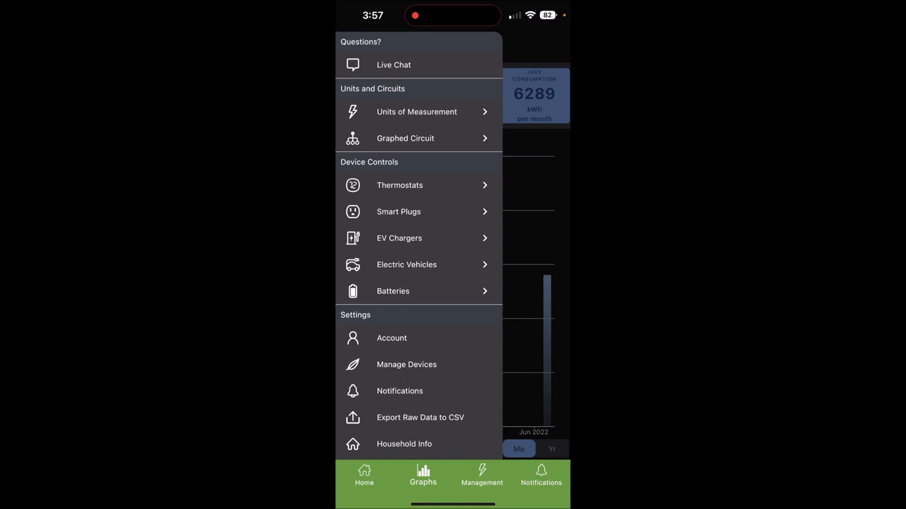
Start the raw data CSV export and set its end date to March 31, 2023.
click(406, 365)
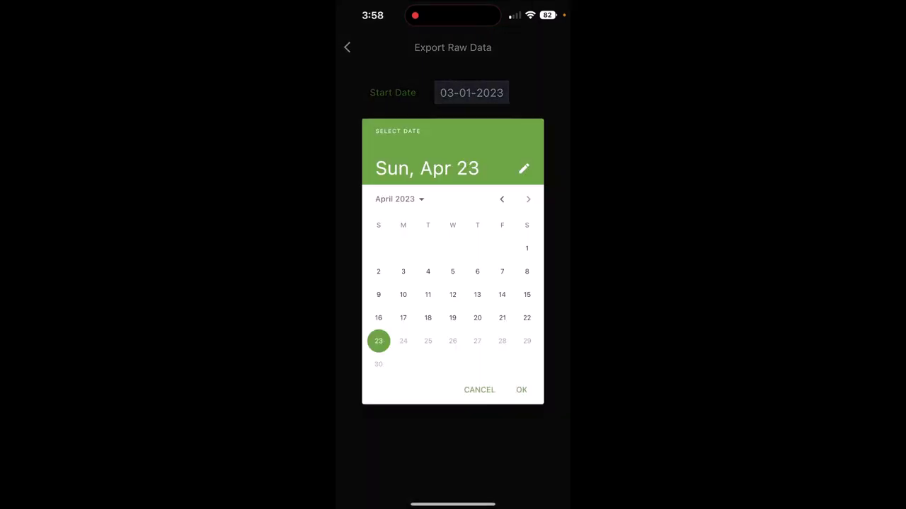
click(521, 391)
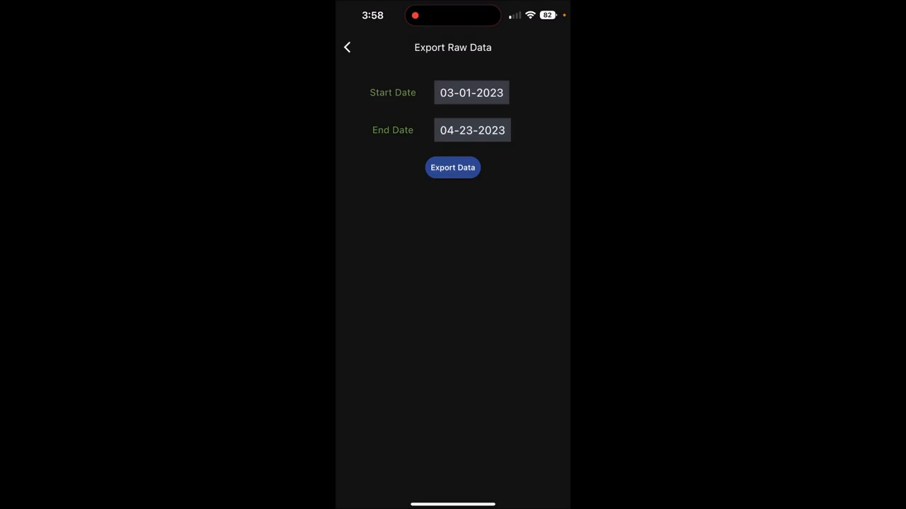
click(473, 130)
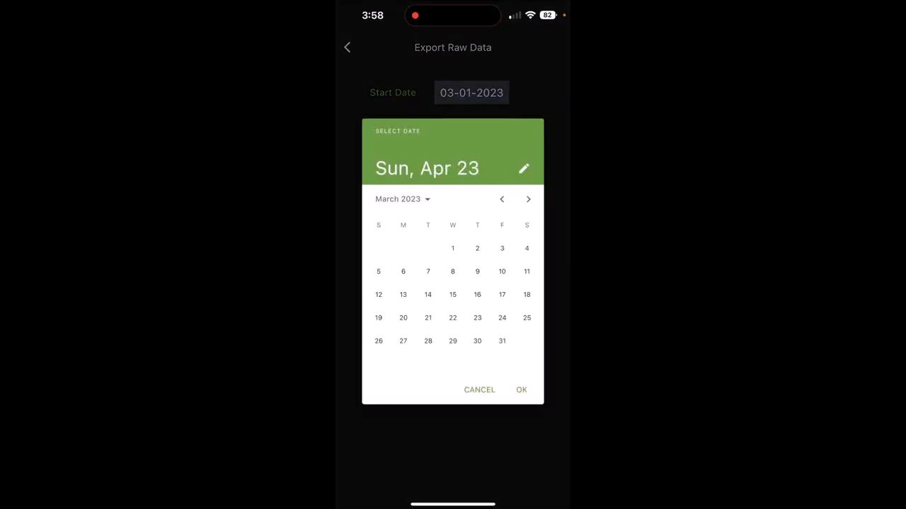
click(501, 340)
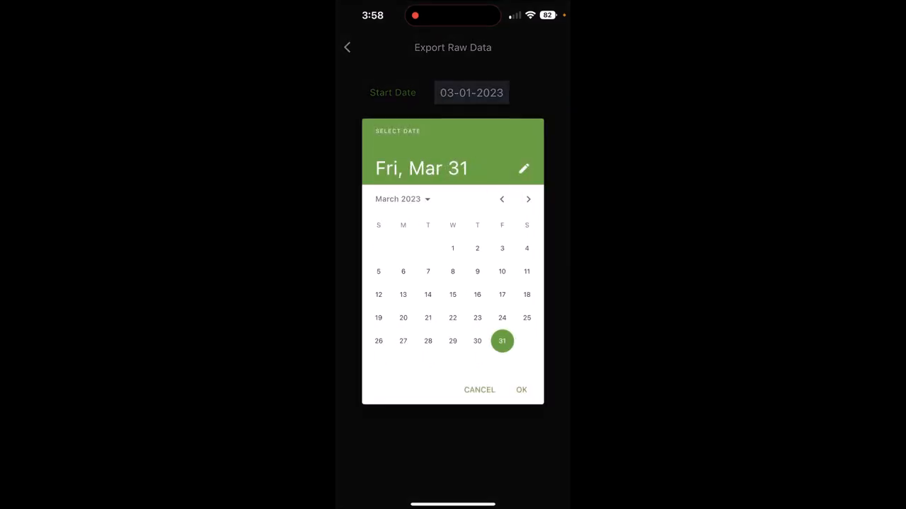
click(520, 390)
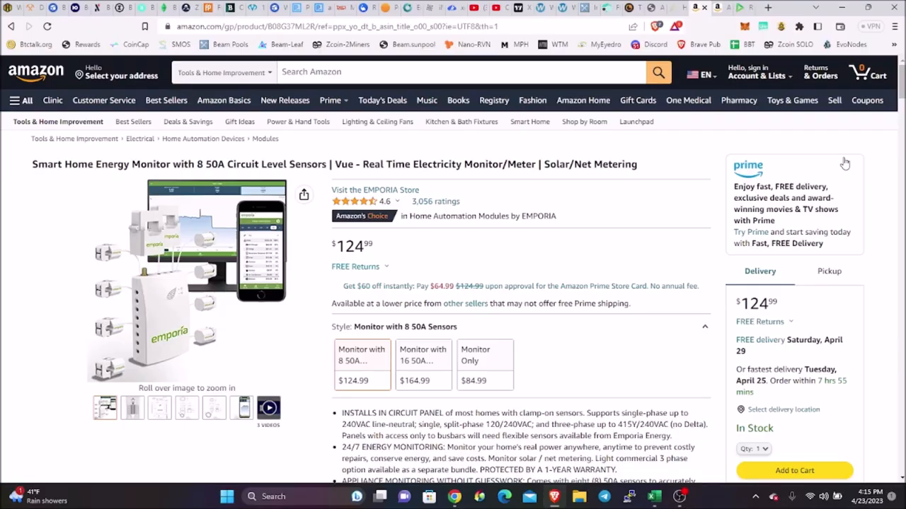
mouse_move(610, 285)
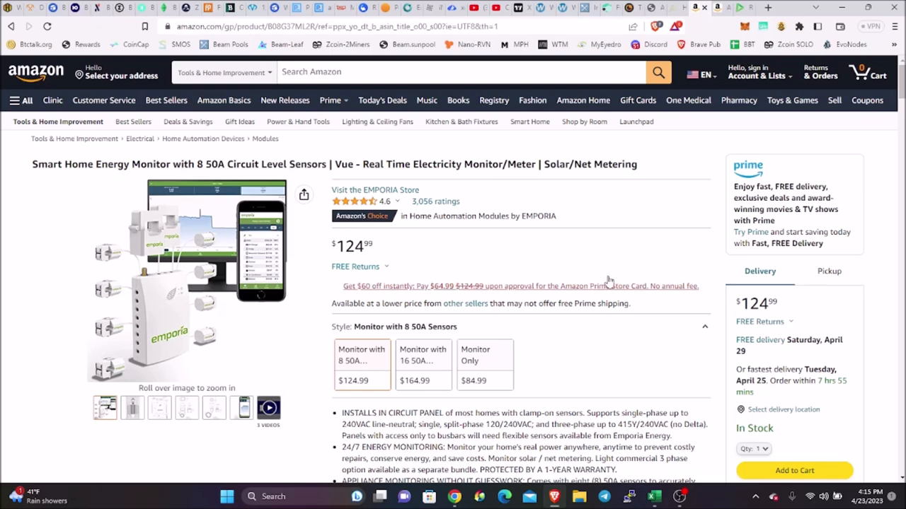
mouse_move(575, 252)
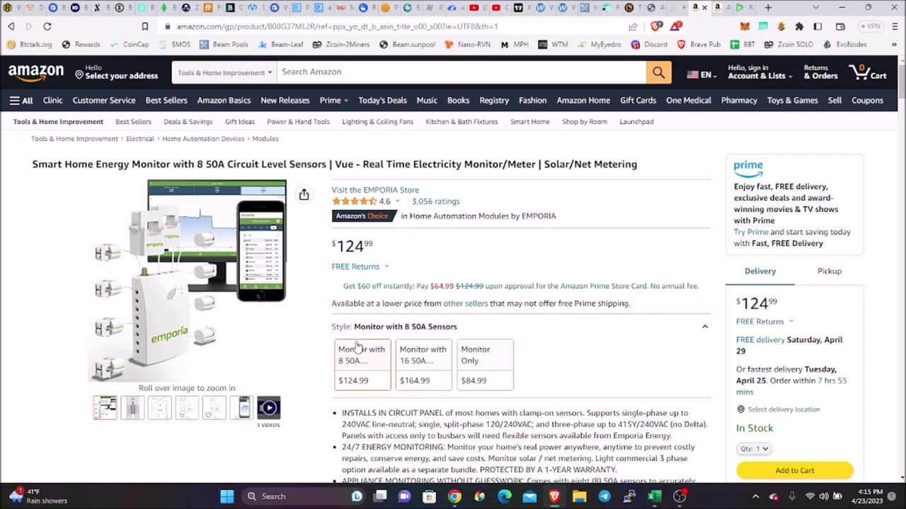
mouse_move(328, 382)
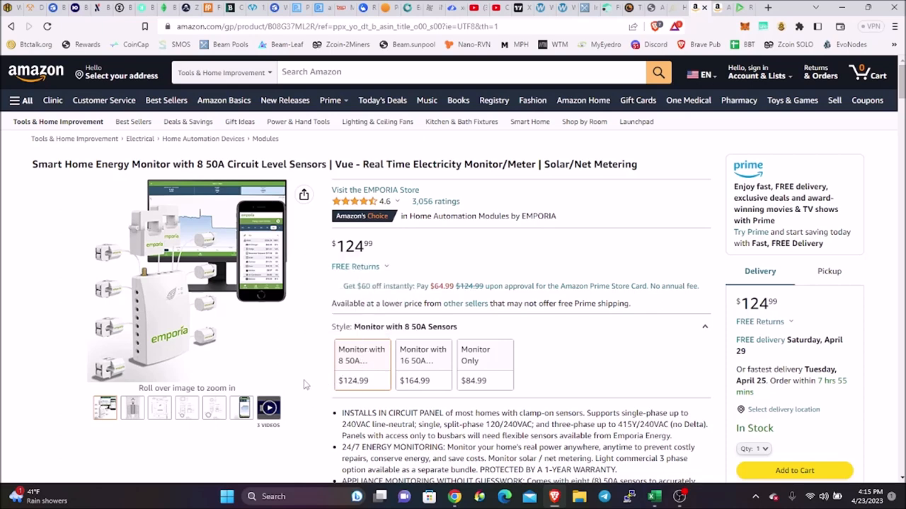
Compare the Emporia Vue 16-sensor and monitor-only options, return to 8-sensor and show the sensor dimensions image.
click(422, 365)
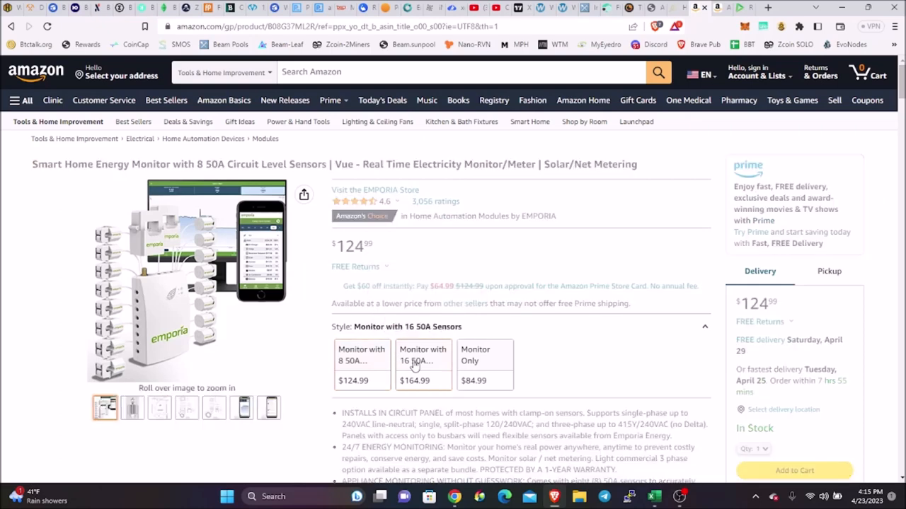
click(422, 361)
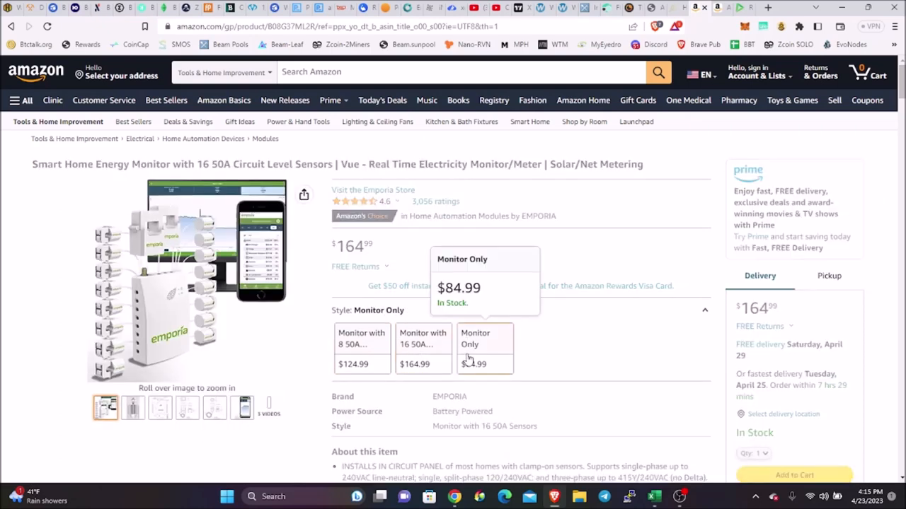
click(484, 347)
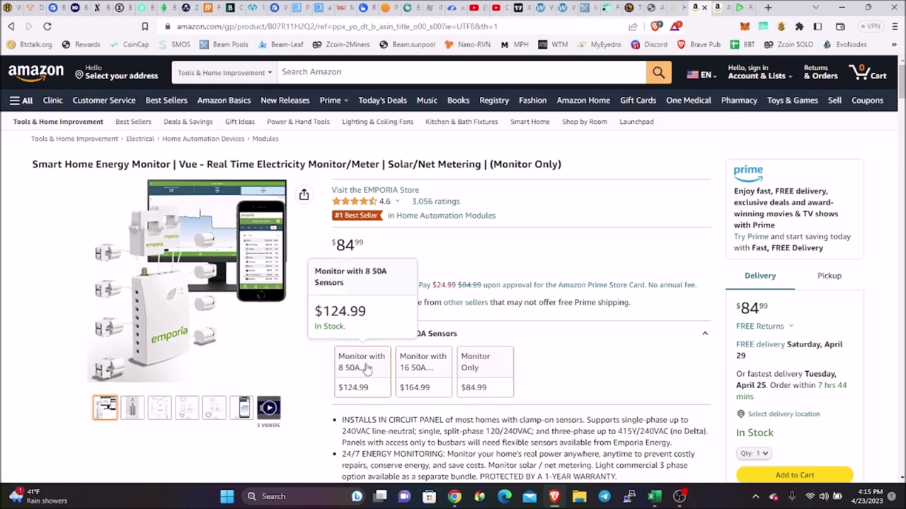
click(363, 370)
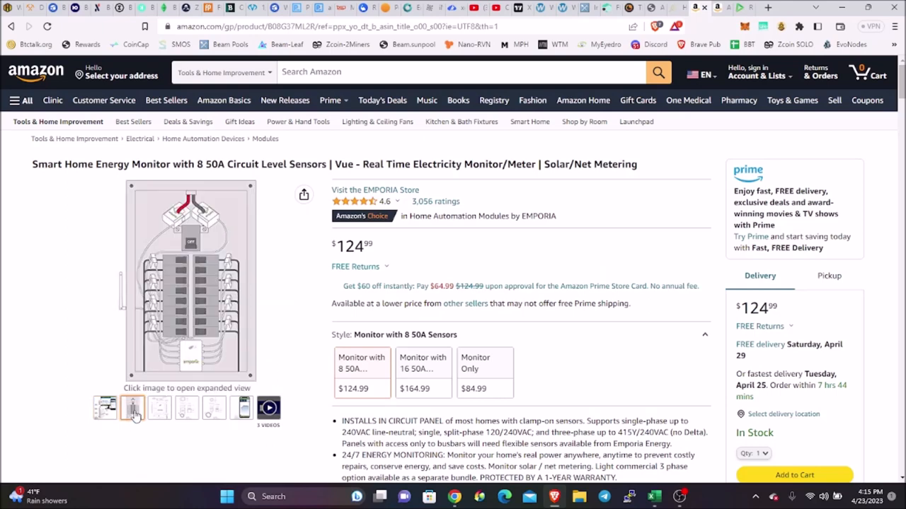
click(187, 407)
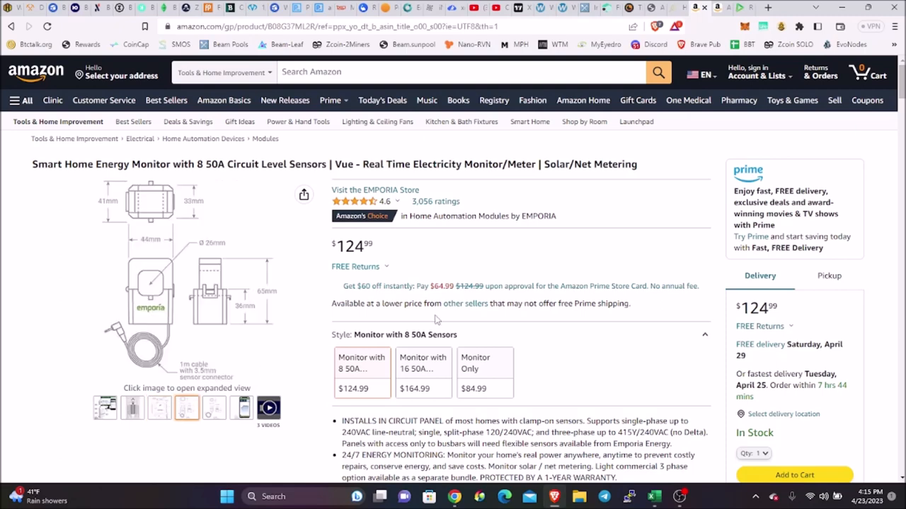
mouse_move(603, 275)
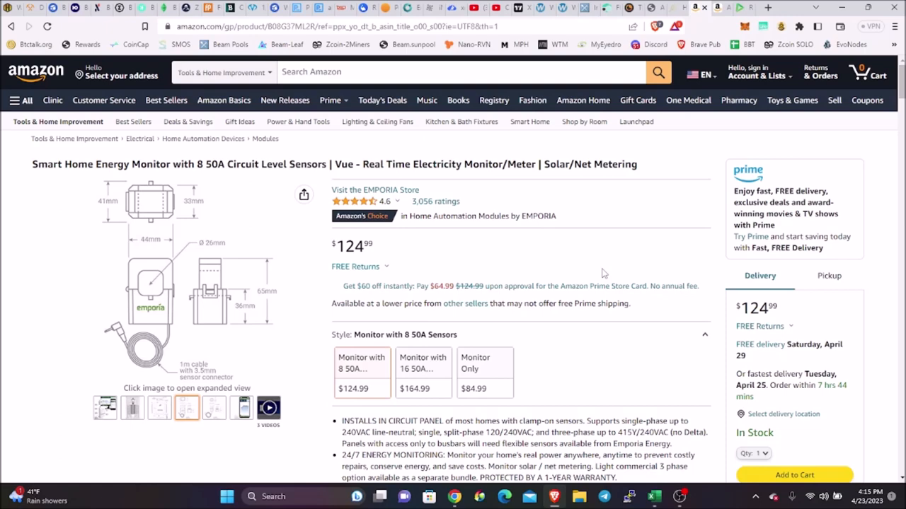
mouse_move(645, 251)
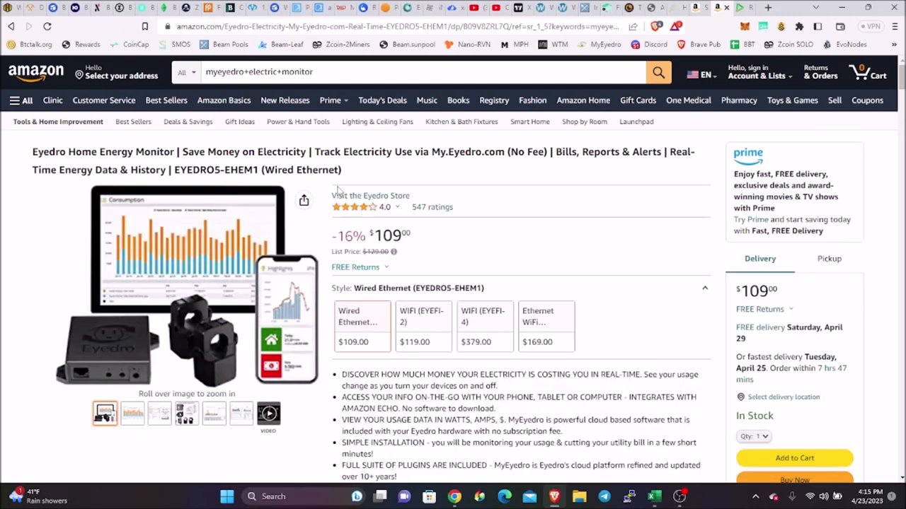
mouse_move(362, 175)
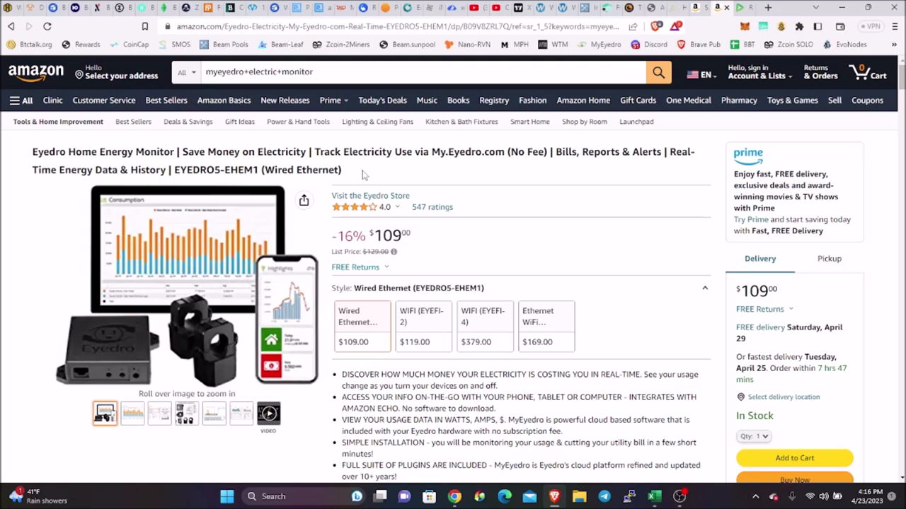
mouse_move(398, 143)
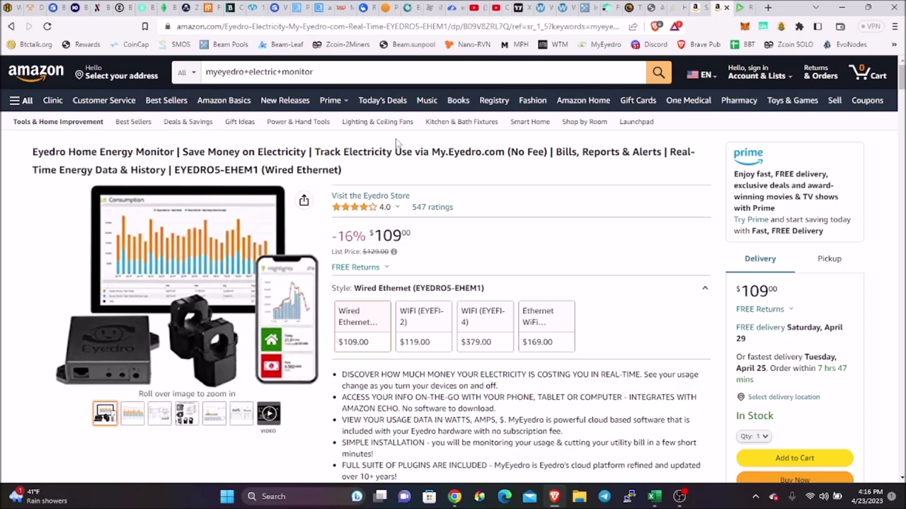
mouse_move(700, 11)
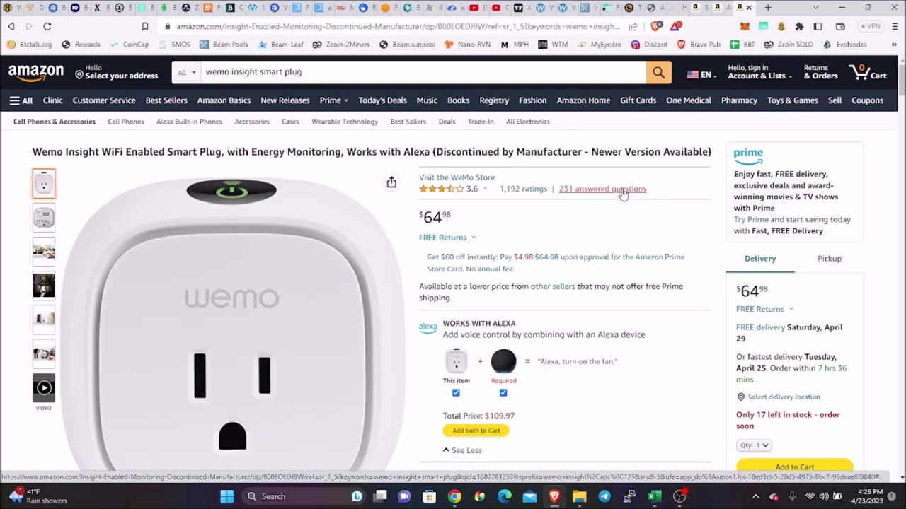
mouse_move(575, 192)
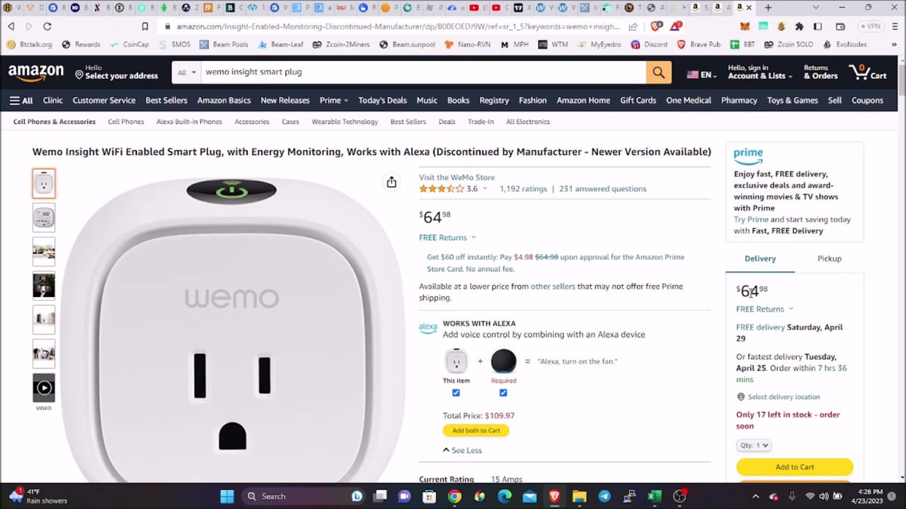
mouse_move(700, 258)
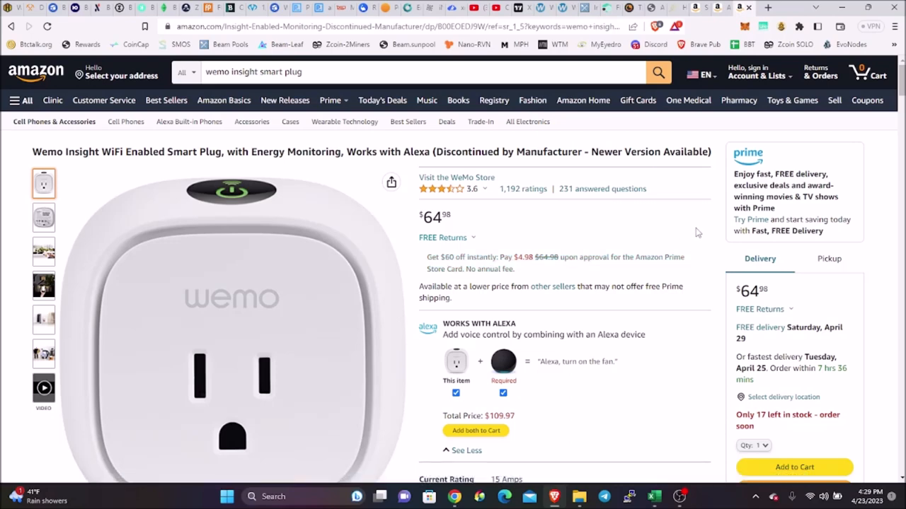
mouse_move(690, 228)
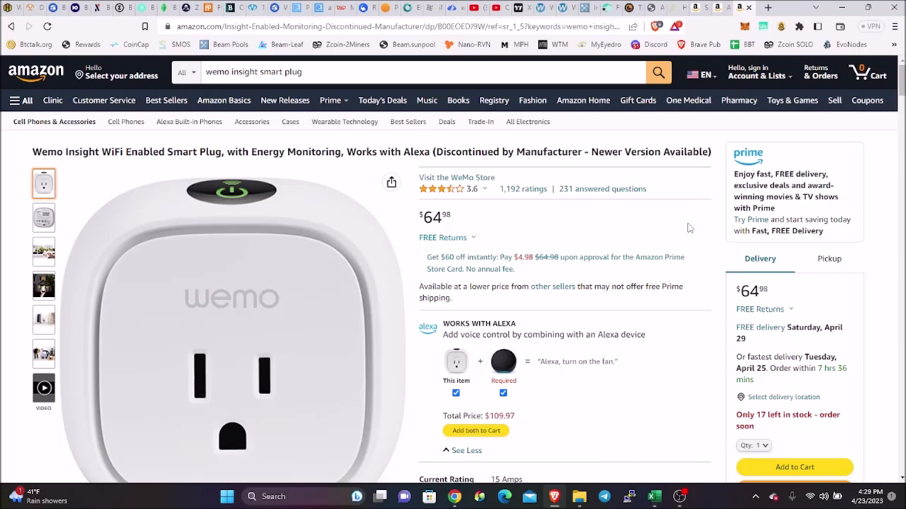
mouse_move(679, 233)
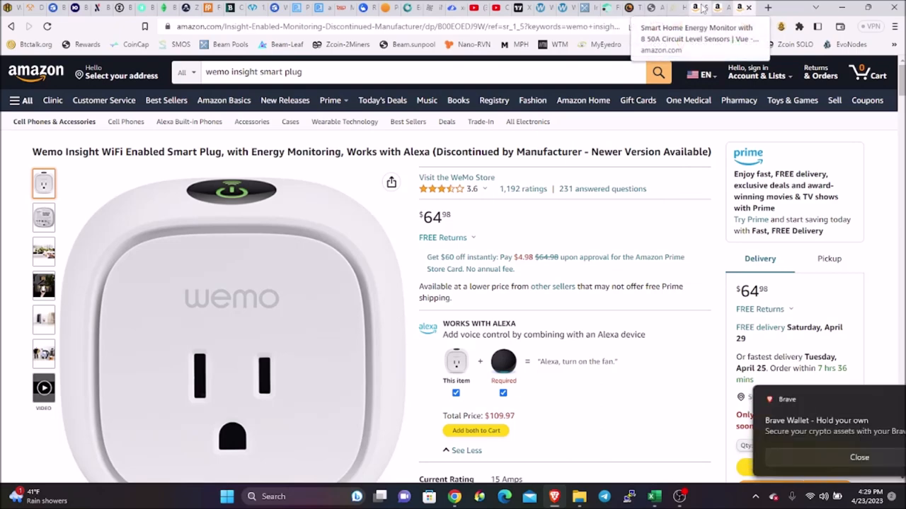
Switch back from the Wemo Insight page to the Emporia Vue monitor listing.
click(696, 27)
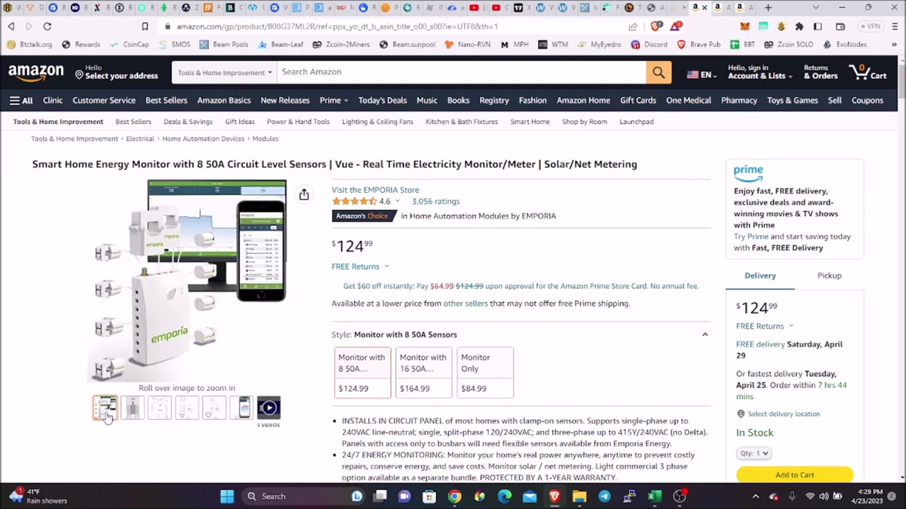
click(158, 407)
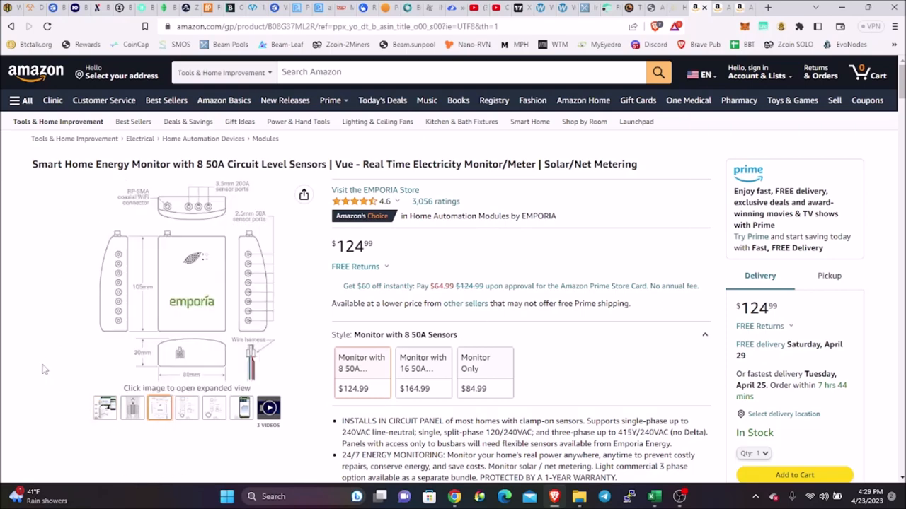
click(104, 408)
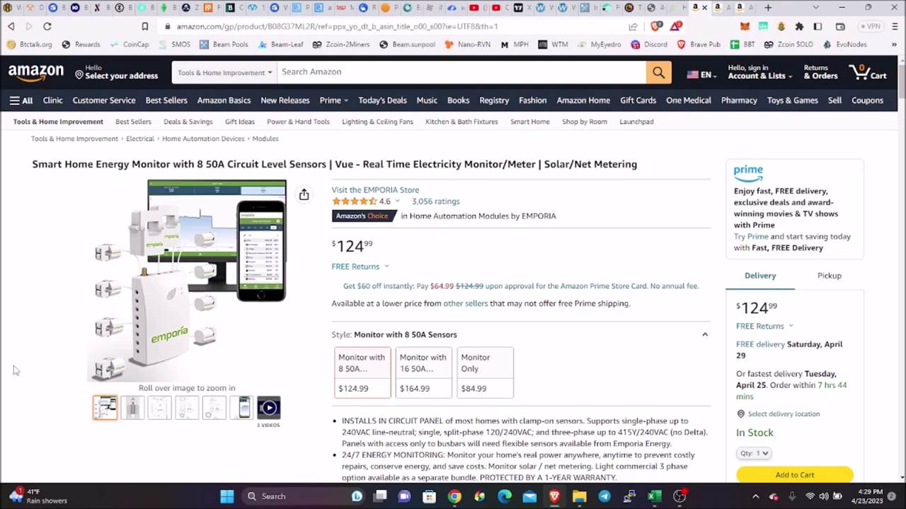
mouse_move(21, 352)
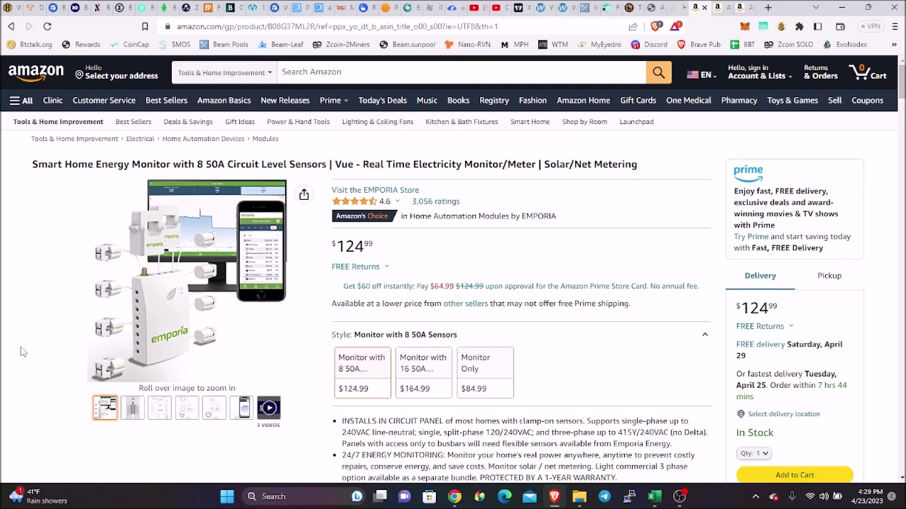
mouse_move(61, 341)
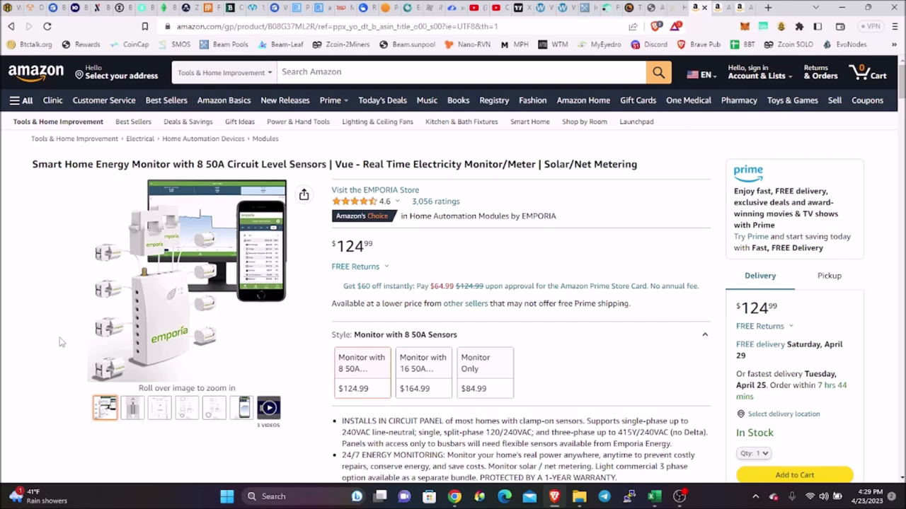
mouse_move(144, 268)
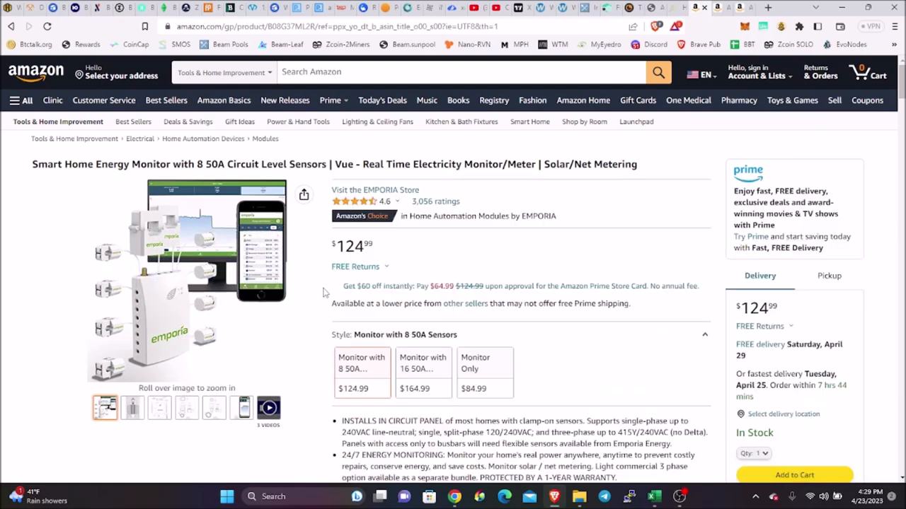
scroll(down, 3)
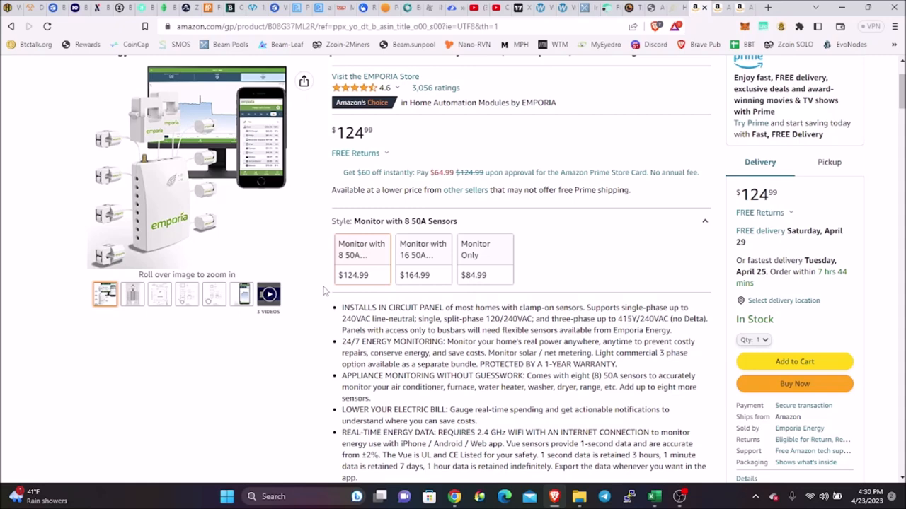
scroll(up, 3)
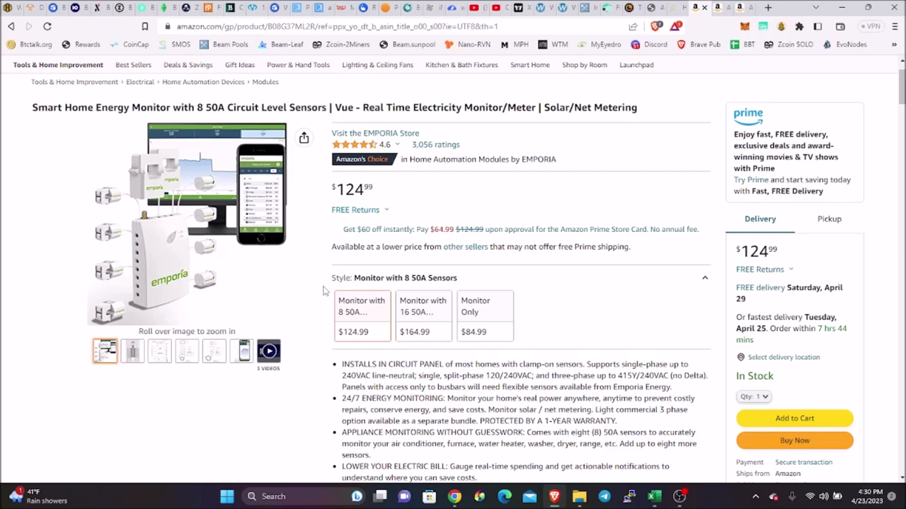
mouse_move(464, 344)
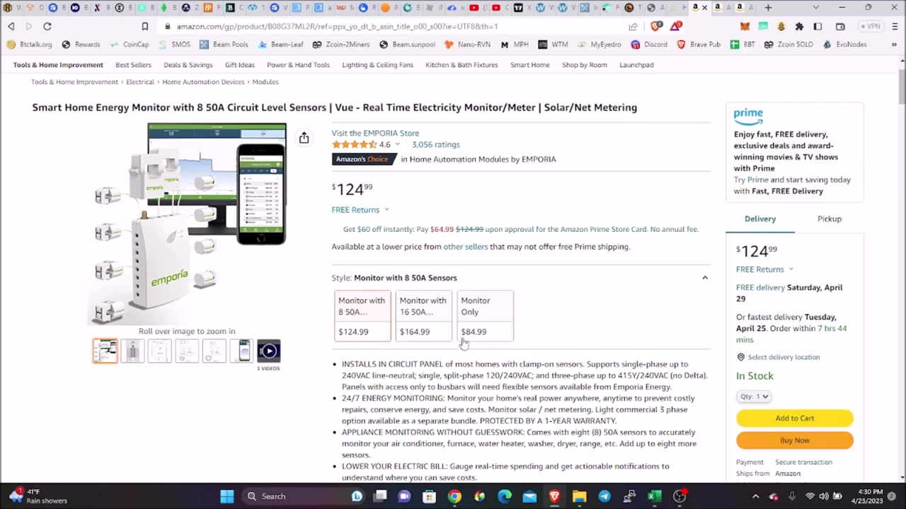
scroll(down, 3)
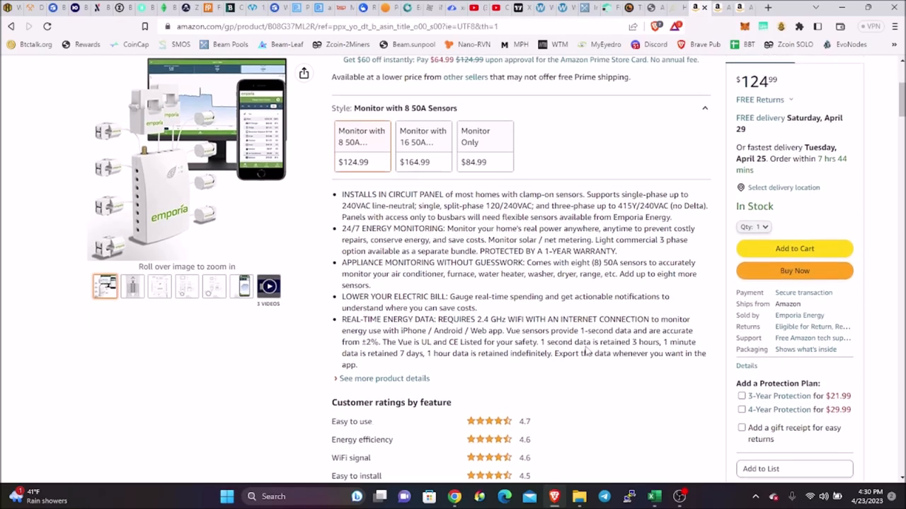
scroll(up, 3)
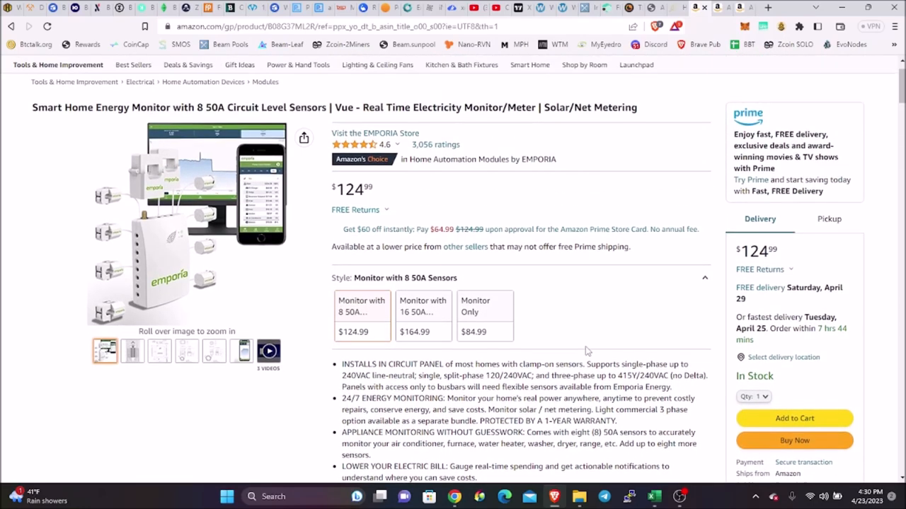